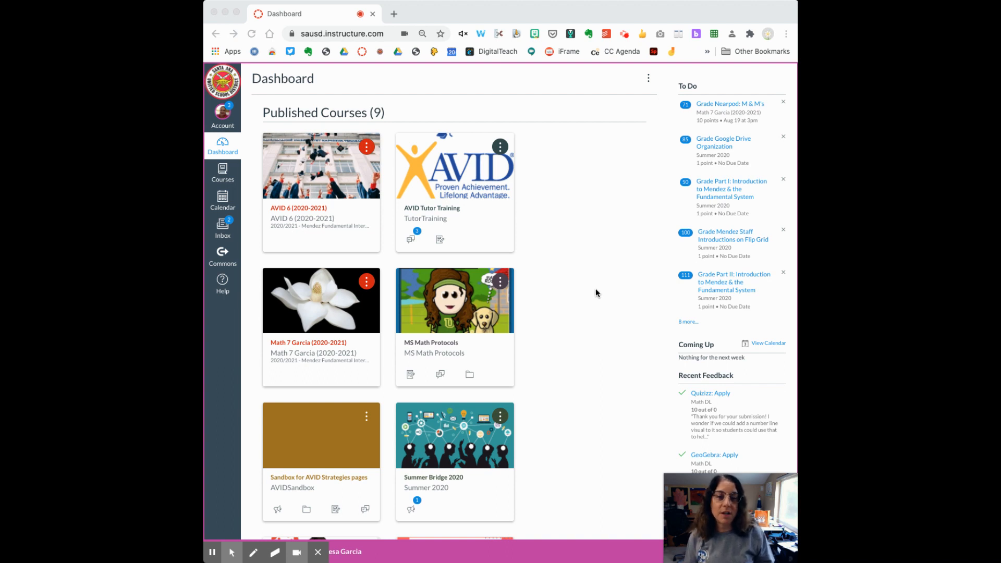
mouse_move(589, 289)
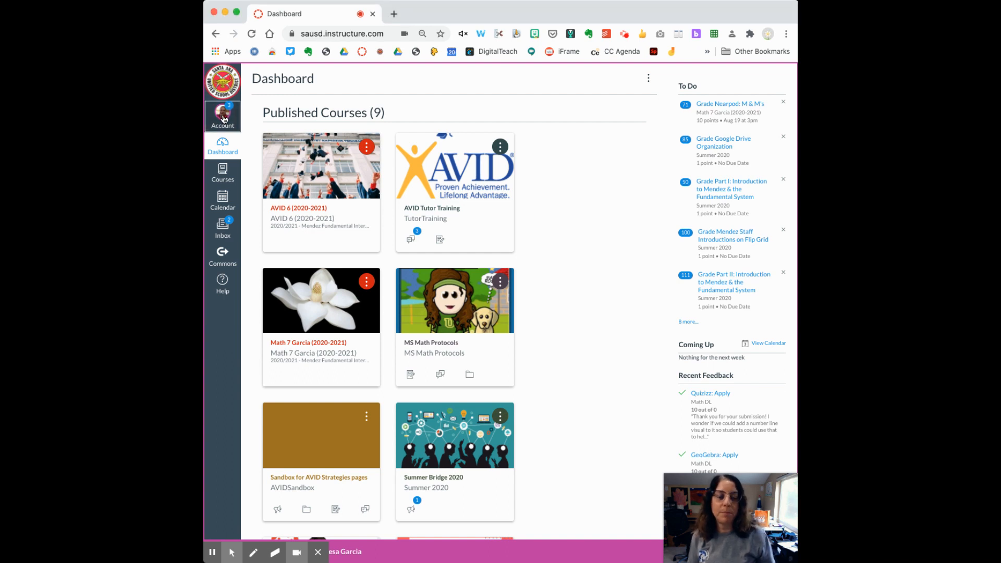
- Reach the account Settings page showing name, language, time zone and web services
left_click(222, 115)
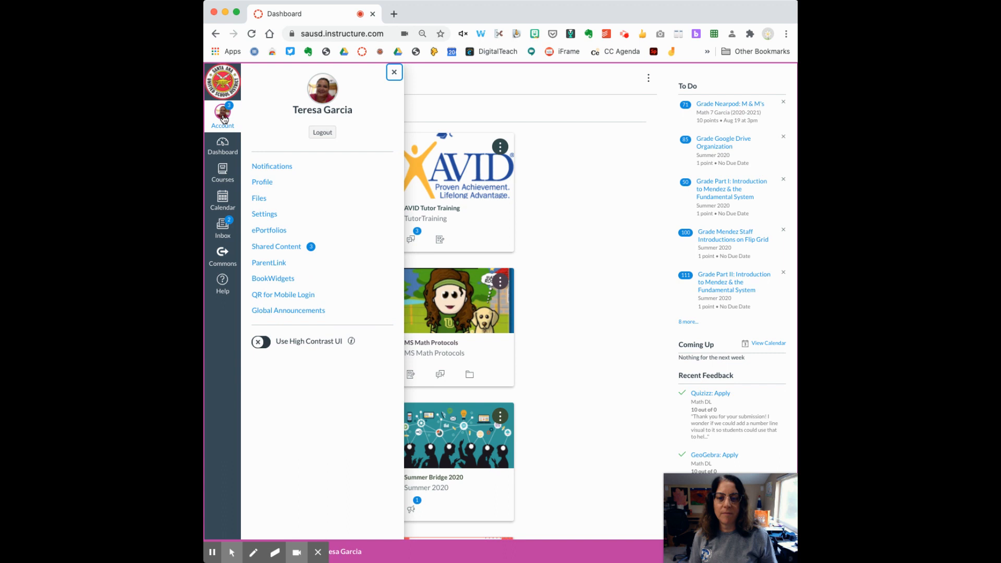
left_click(263, 212)
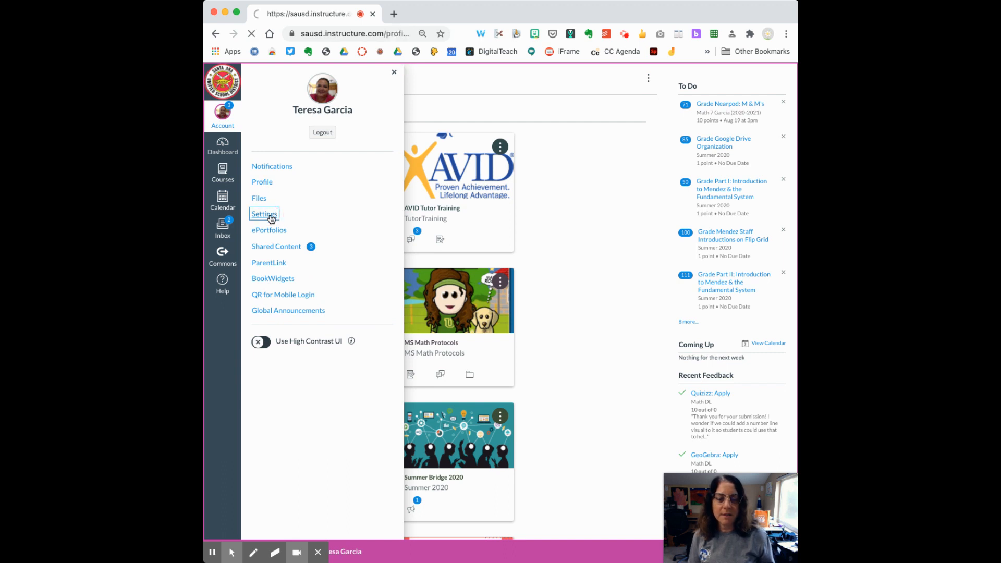
left_click(264, 213)
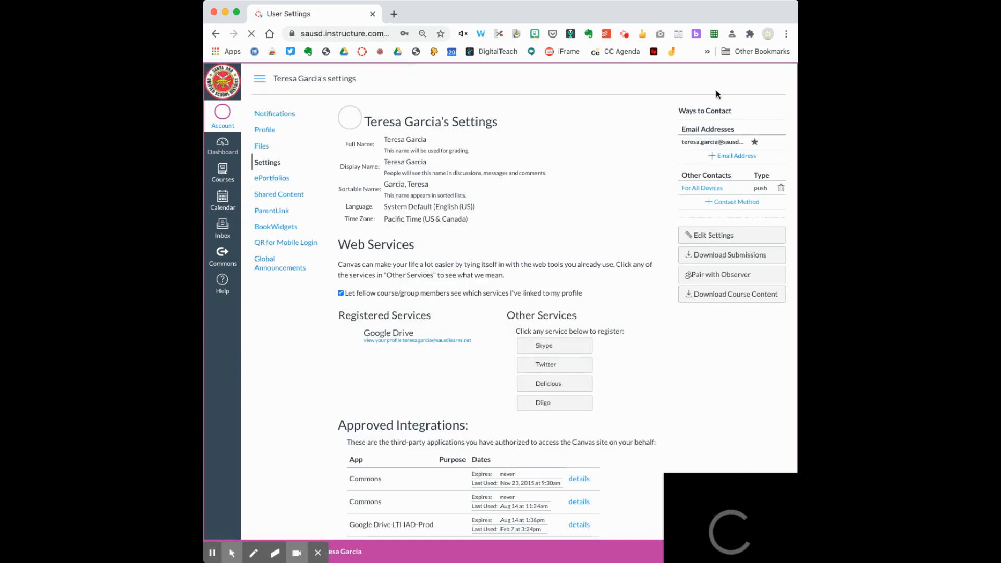
left_click(722, 274)
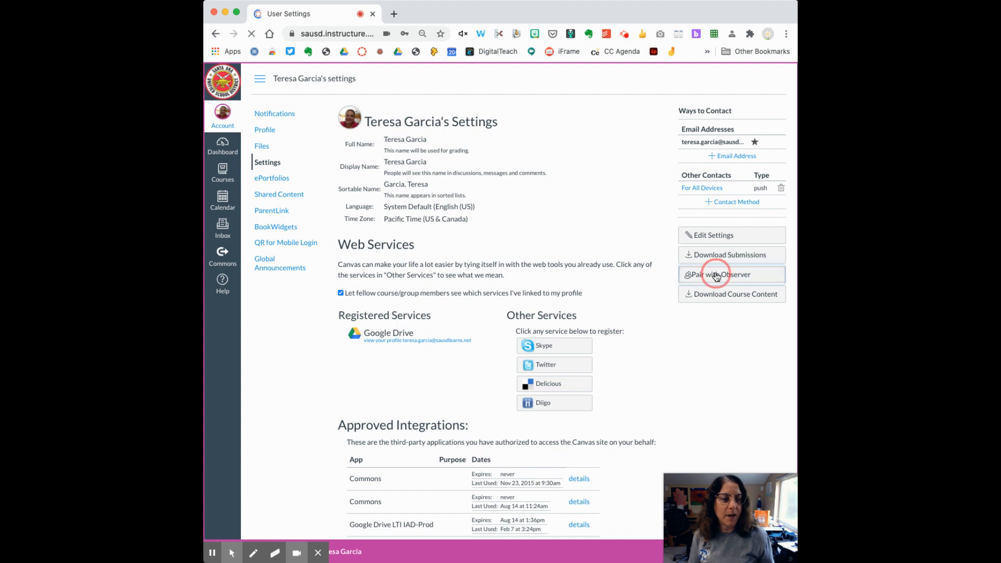
- Generate an observer pairing code via Pair with Observer, note it, and dismiss the window
left_click(720, 274)
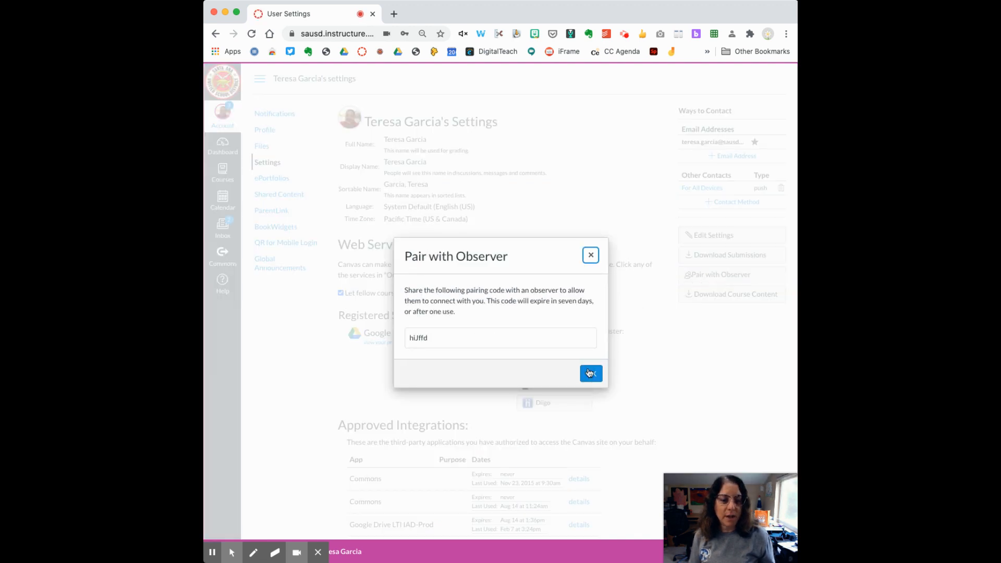
left_click(415, 336)
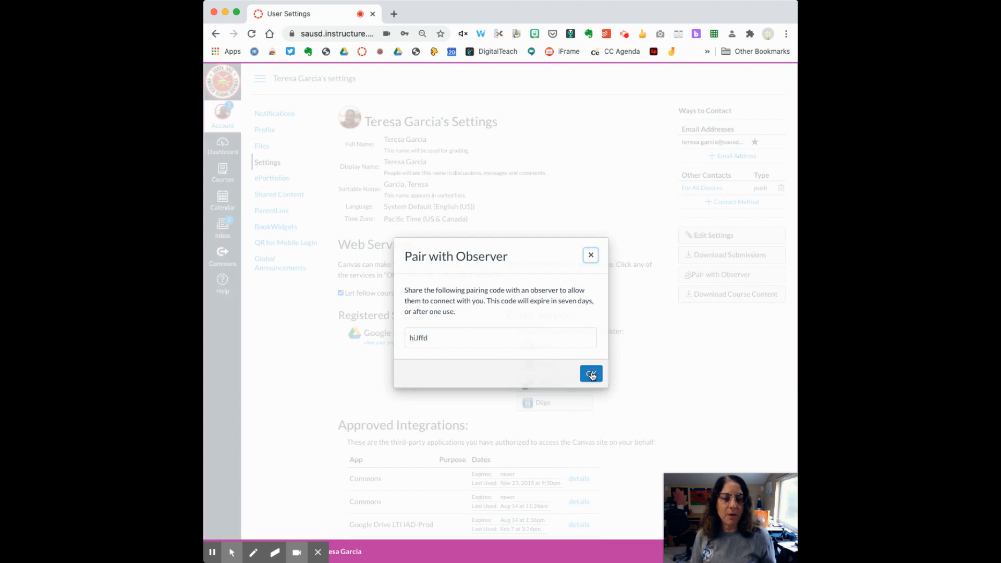
left_click(590, 254)
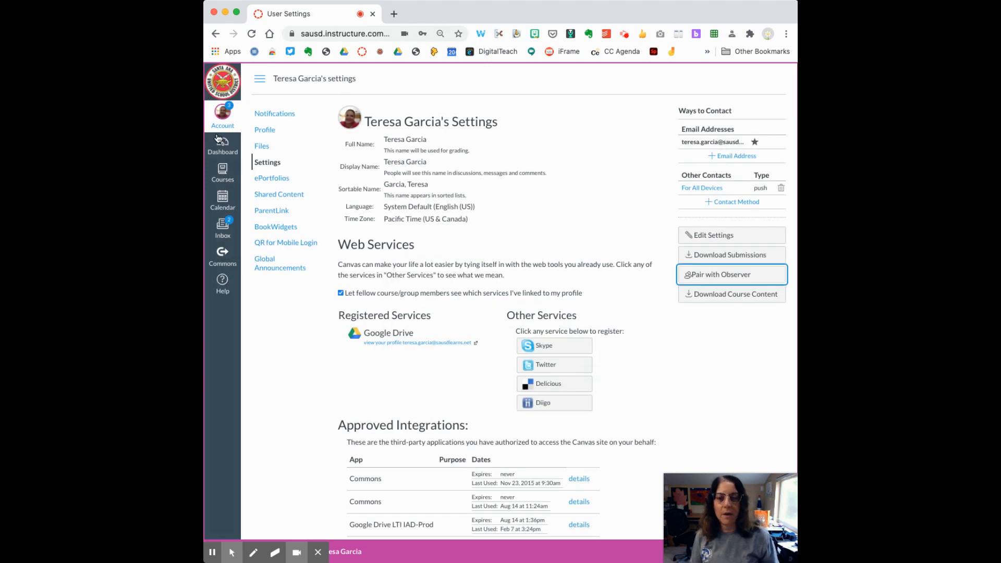
left_click(222, 117)
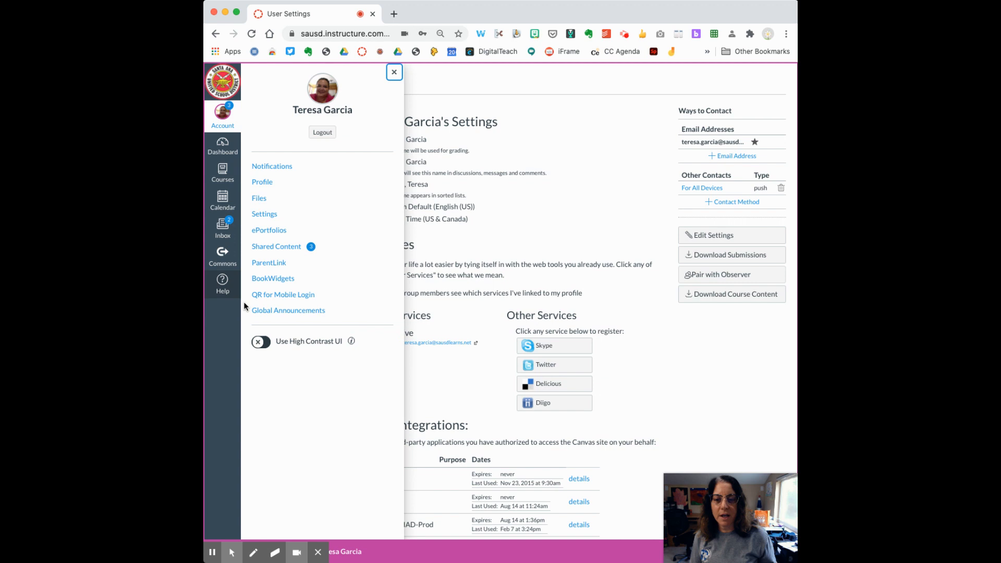
- Log out of the student account, returning to the Canvas login page
left_click(322, 132)
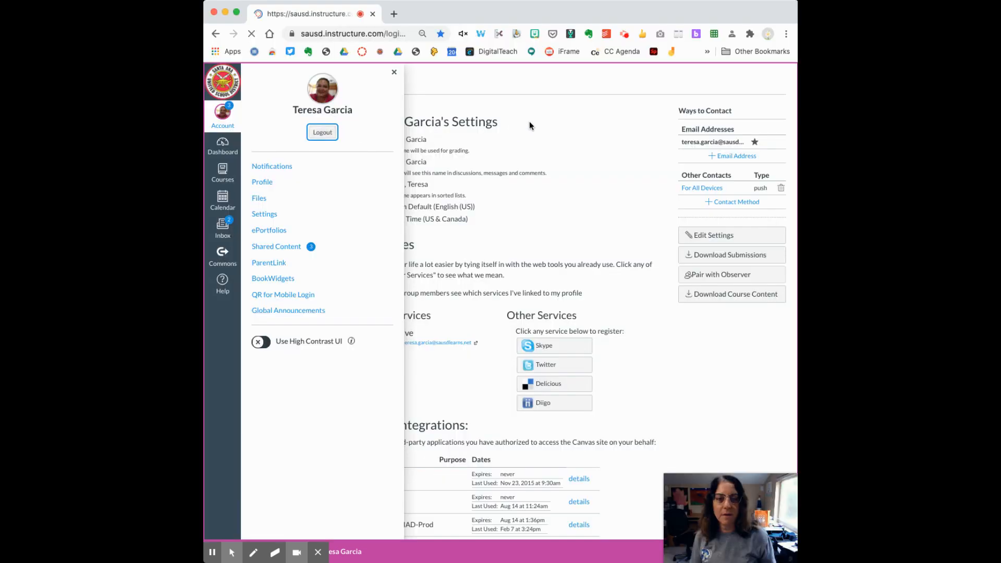
left_click(322, 133)
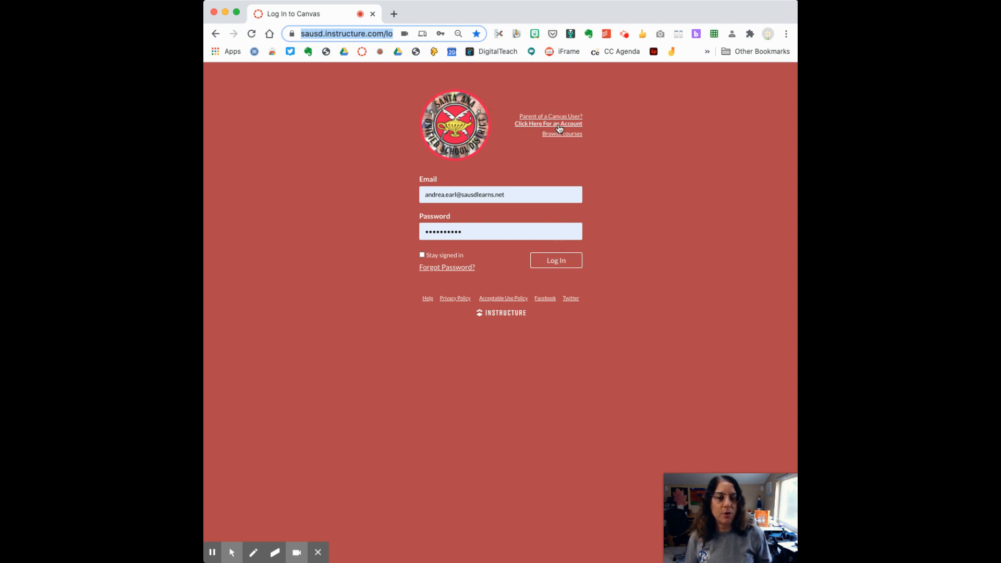
- Start a Parent of a Canvas User signup and agree to the terms of use
left_click(548, 123)
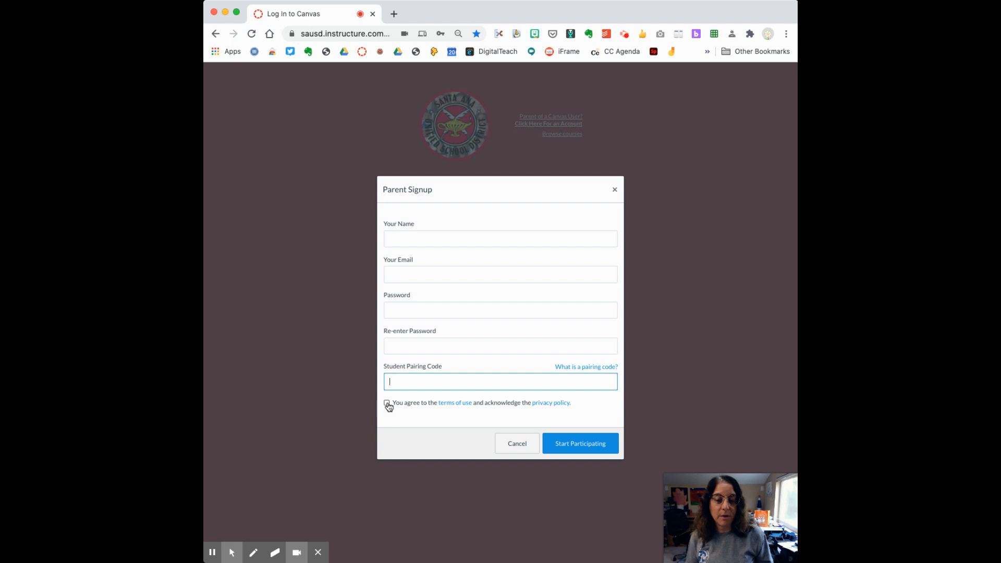
left_click(386, 402)
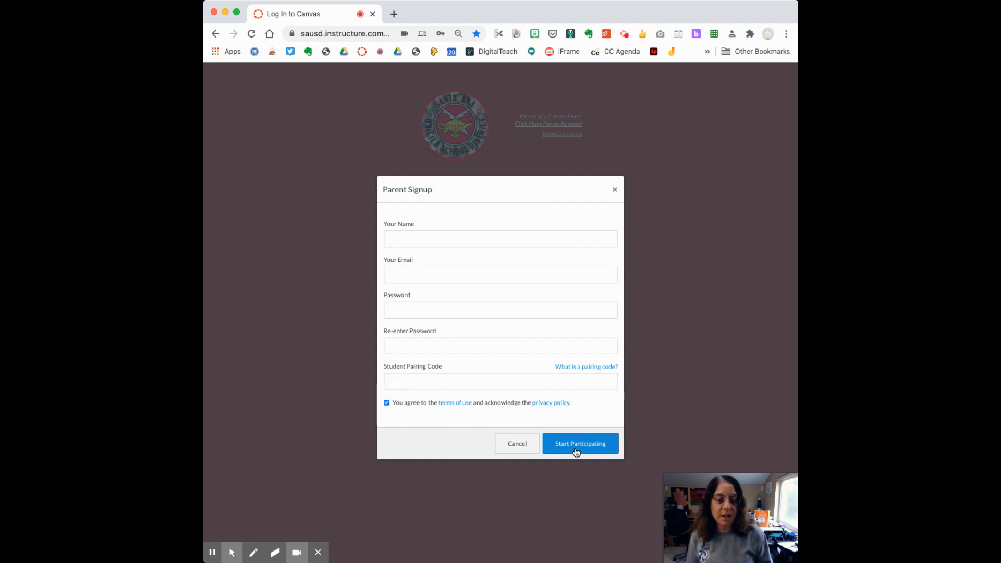
mouse_move(516, 443)
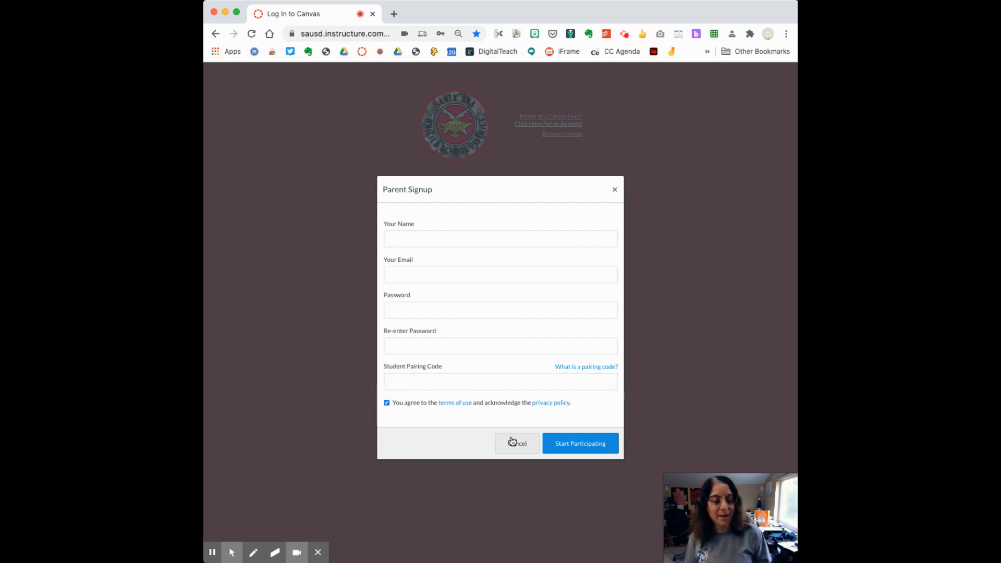